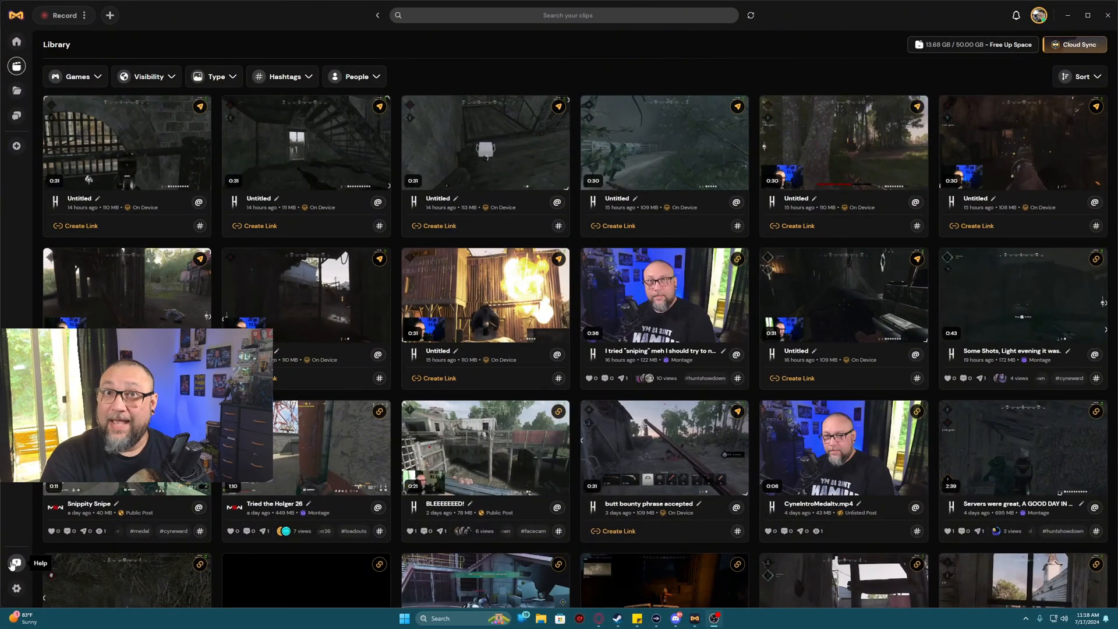
Open Medal's Help & Support page from the sidebar Help icon
{"action": "left_click", "coordinate": [16, 563]}
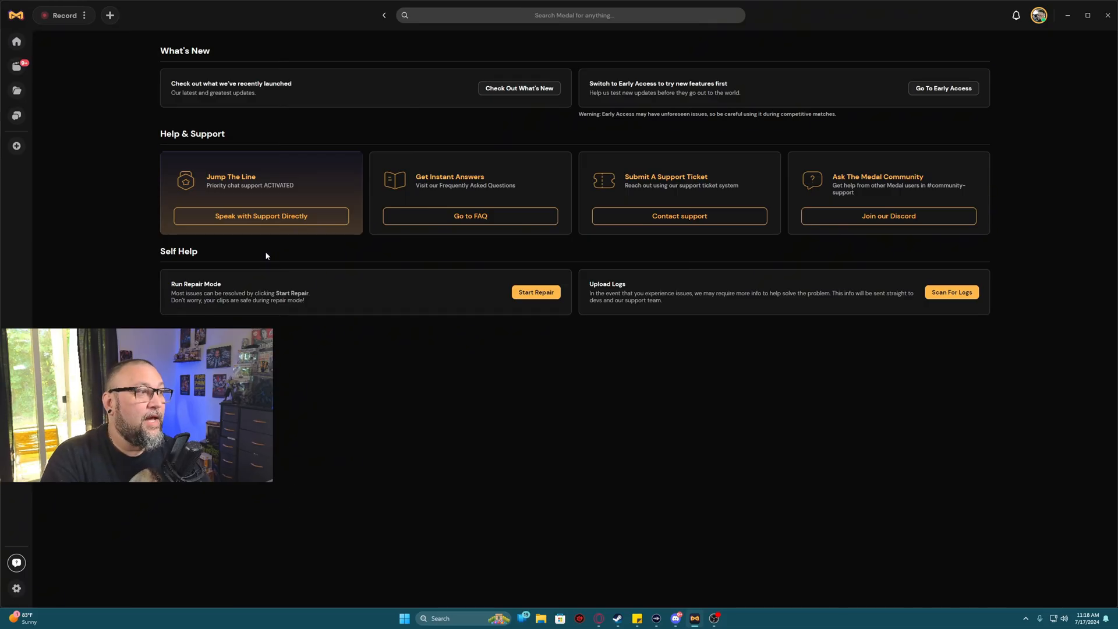
{"action": "mouse_move", "coordinate": [278, 228]}
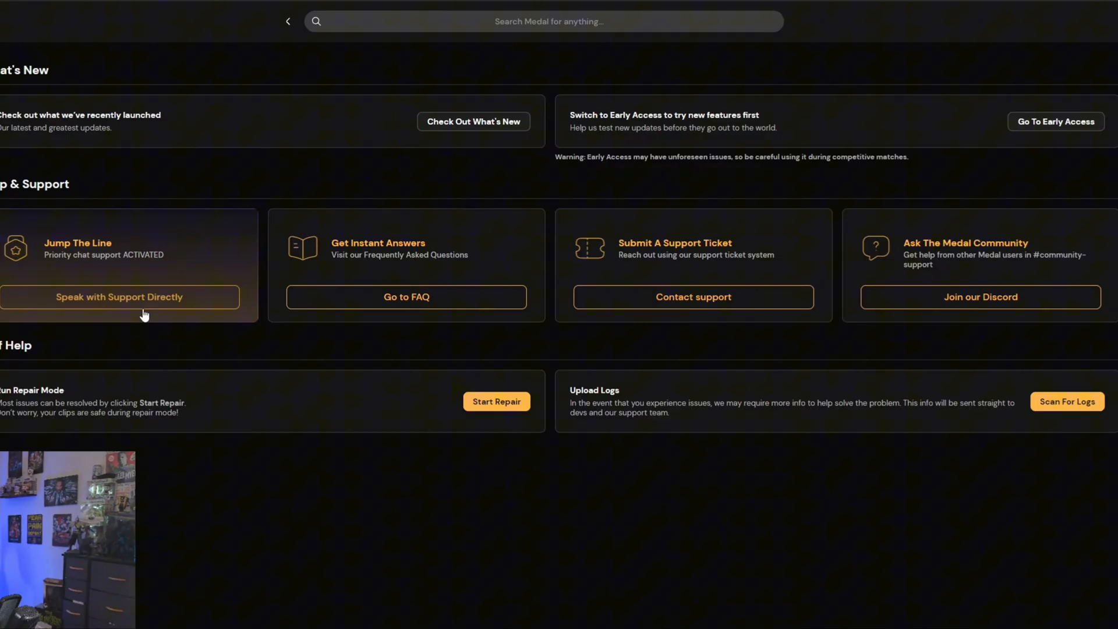
{"action": "mouse_move", "coordinate": [396, 299]}
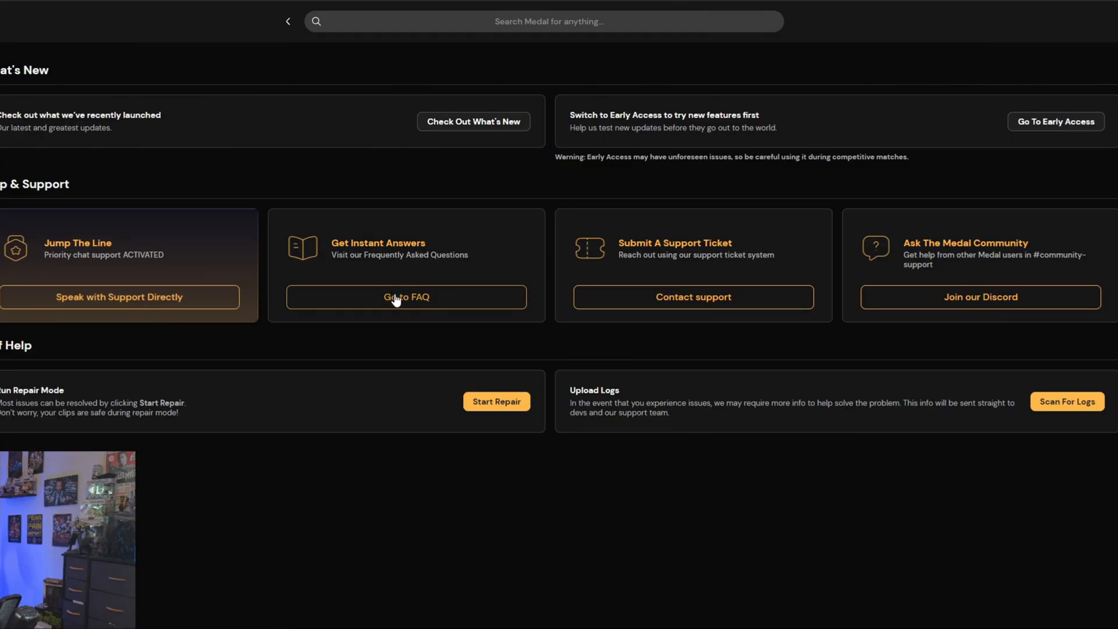
{"action": "mouse_move", "coordinate": [706, 300]}
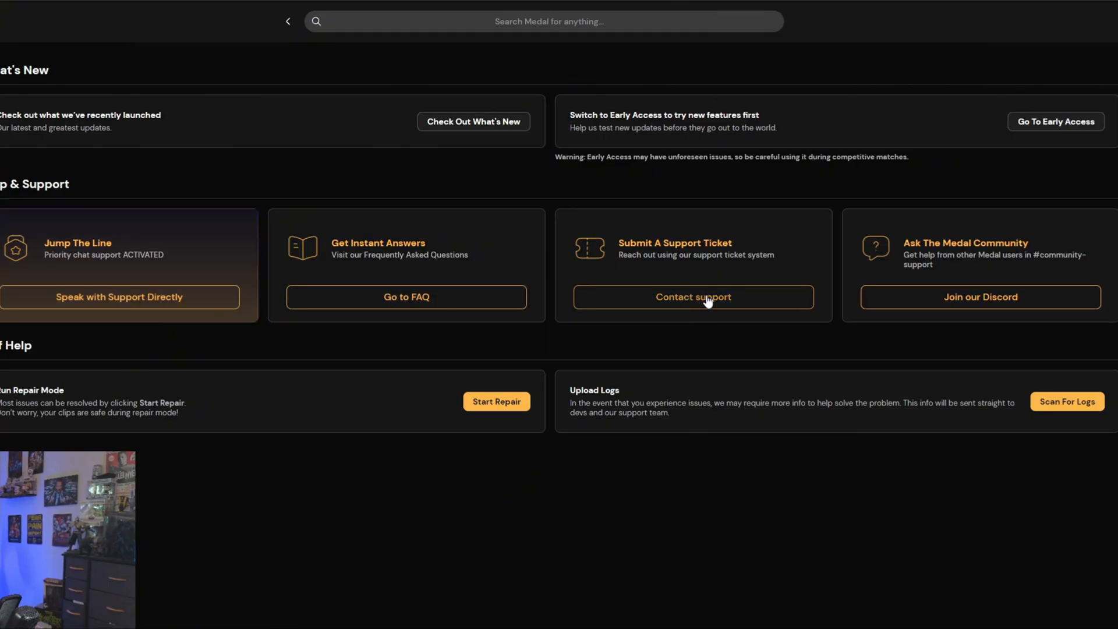
{"action": "mouse_move", "coordinate": [996, 299]}
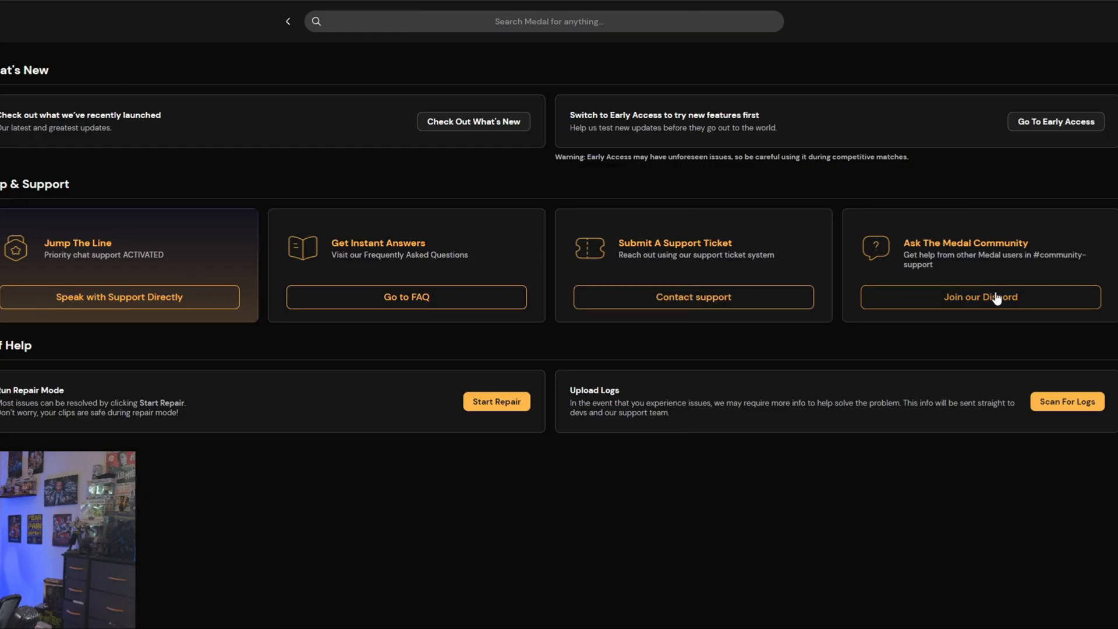
Join Medal's community Discord and skim the #information channel's FAQ and guides
{"action": "left_click", "coordinate": [980, 296]}
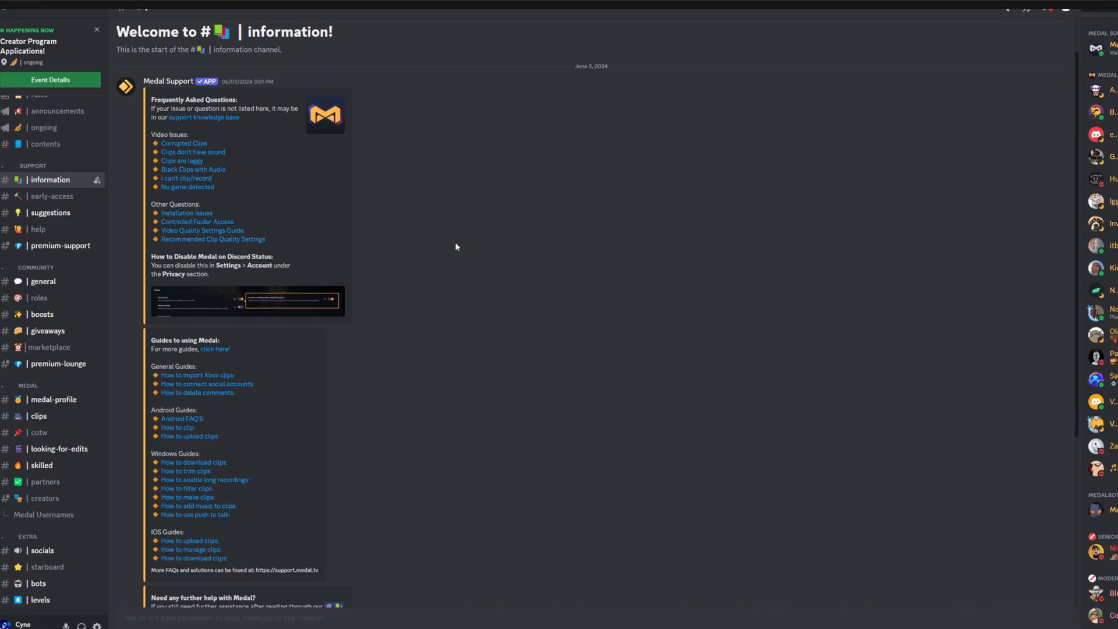
{"action": "mouse_move", "coordinate": [184, 274]}
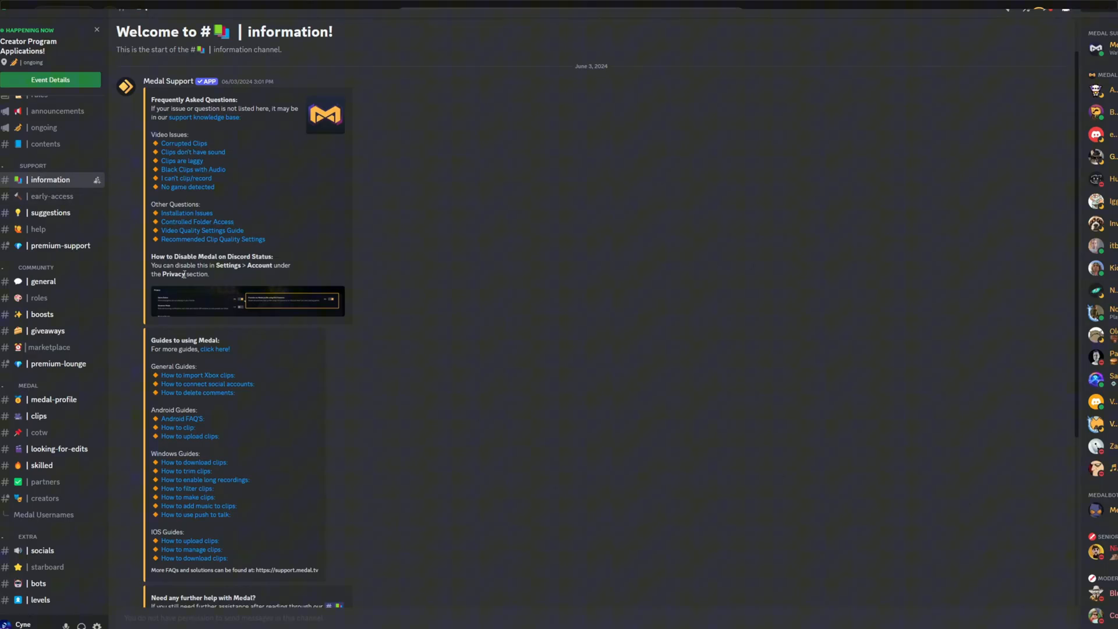
{"action": "scroll", "scroll_direction": "down", "scroll_amount": 3}
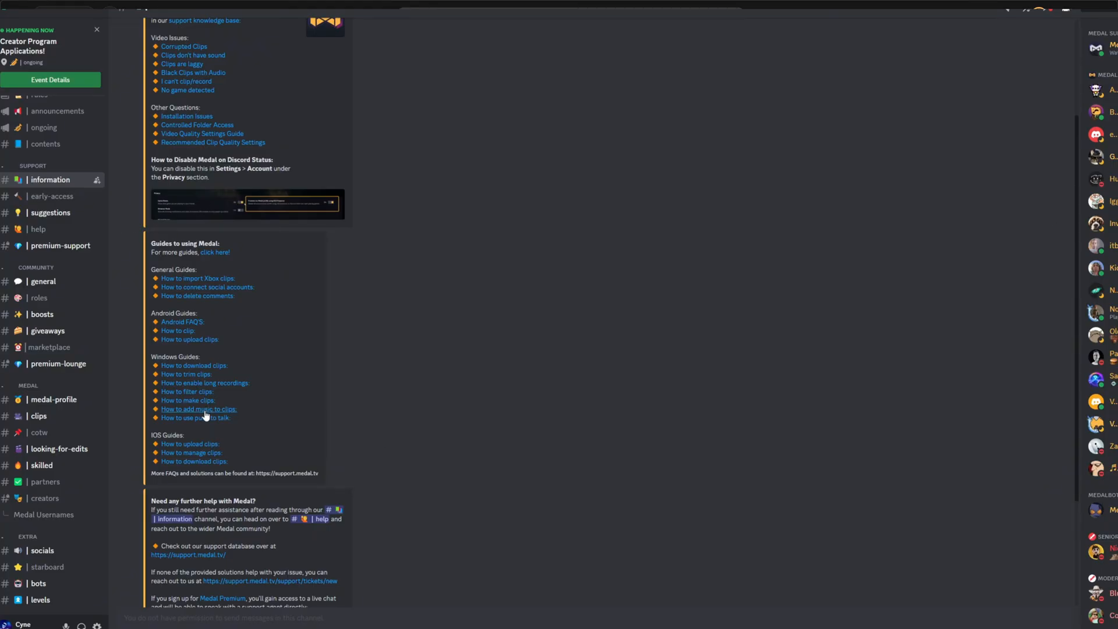
{"action": "mouse_move", "coordinate": [569, 270]}
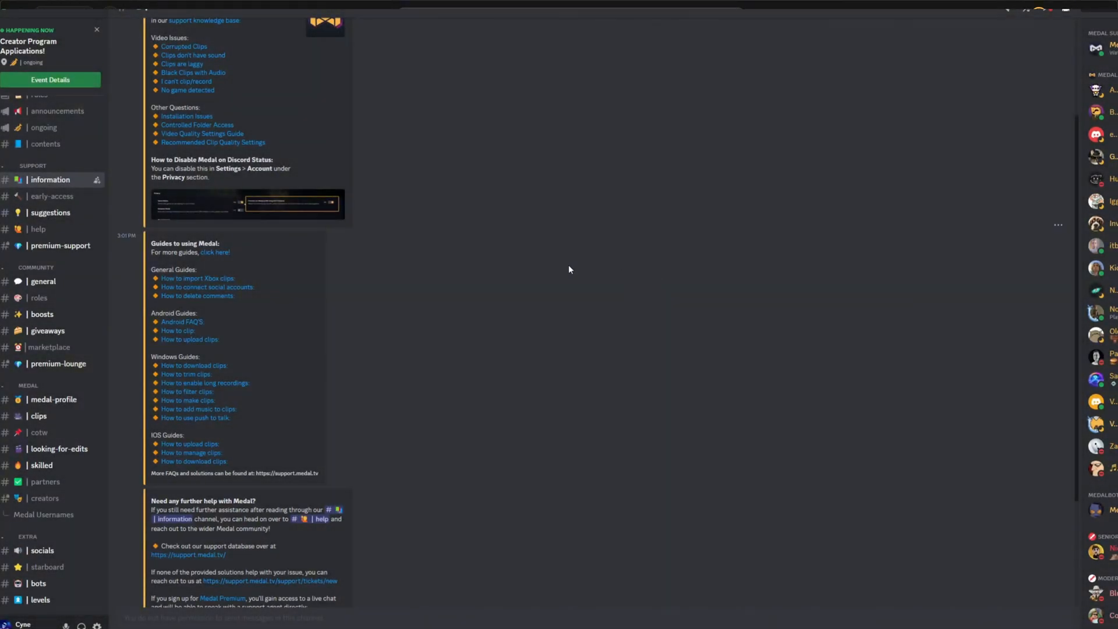
{"action": "left_click", "coordinate": [198, 409]}
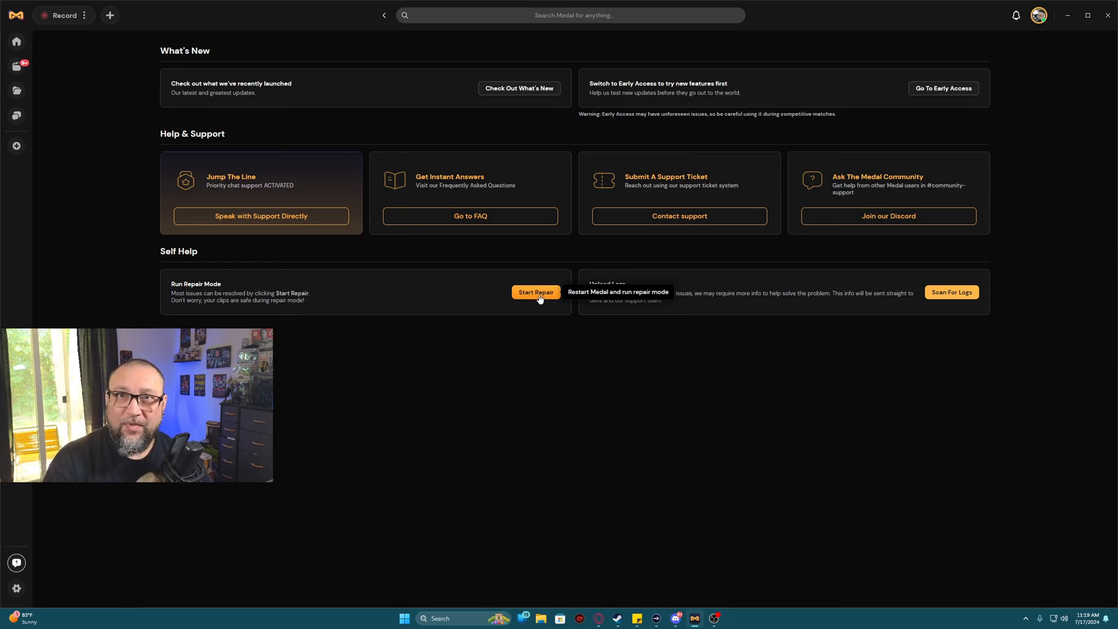
Start Repair to restart Medal in repair mode, landing on the home feed
{"action": "left_click", "coordinate": [536, 292]}
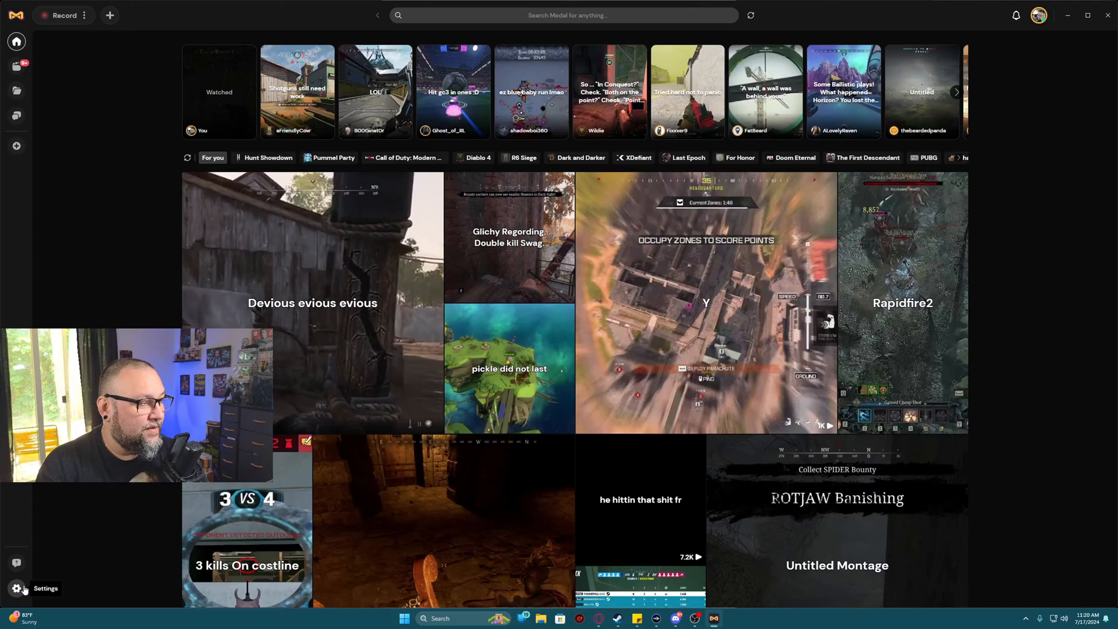
Open Medal settings to view the stable and recorder version numbers
{"action": "left_click", "coordinate": [17, 588]}
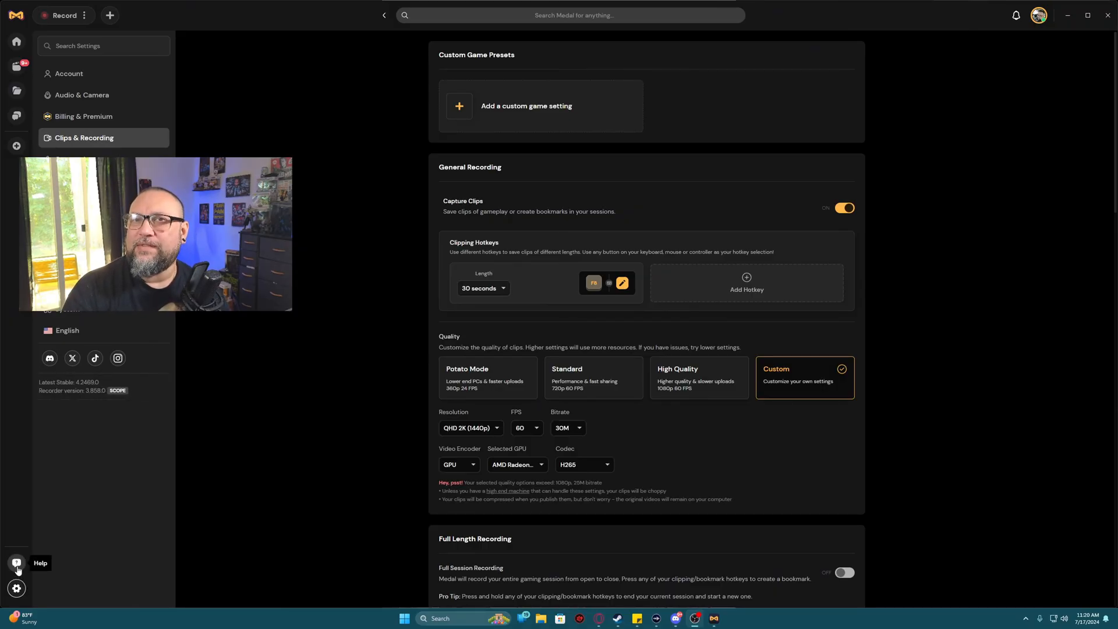
Go back to Help & Support to view the Go To Early Access option
{"action": "left_click", "coordinate": [16, 563]}
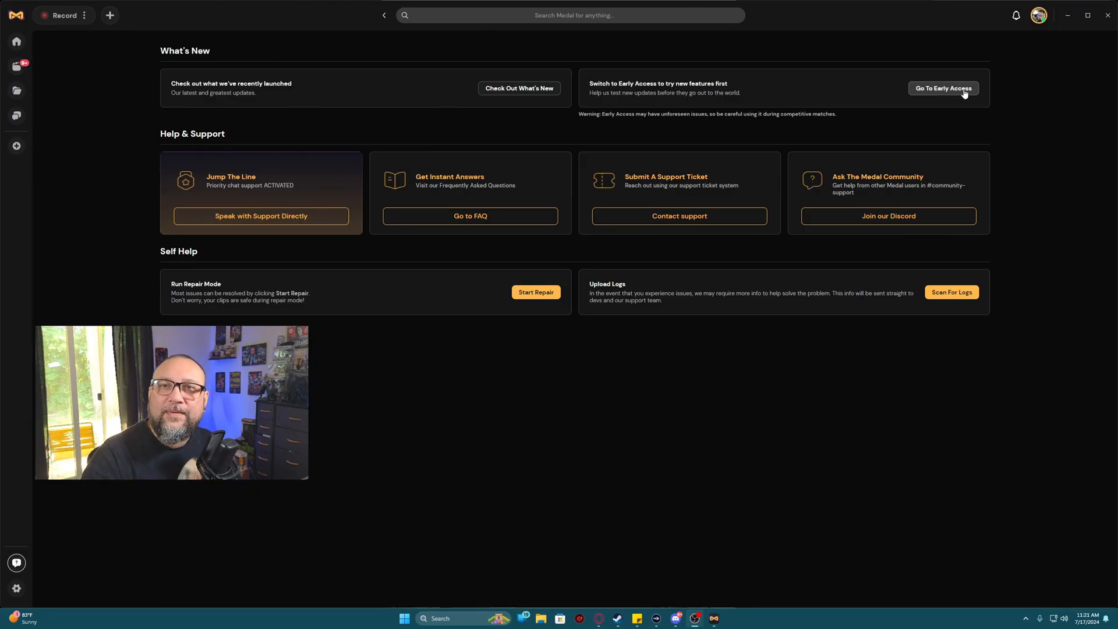
{"action": "mouse_move", "coordinate": [1054, 143]}
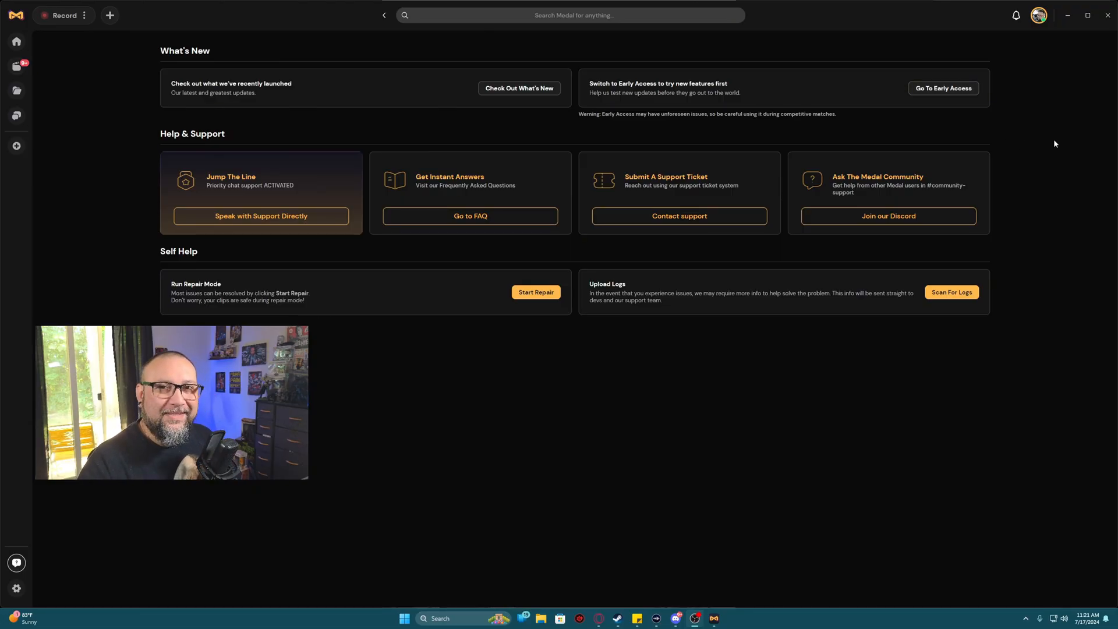